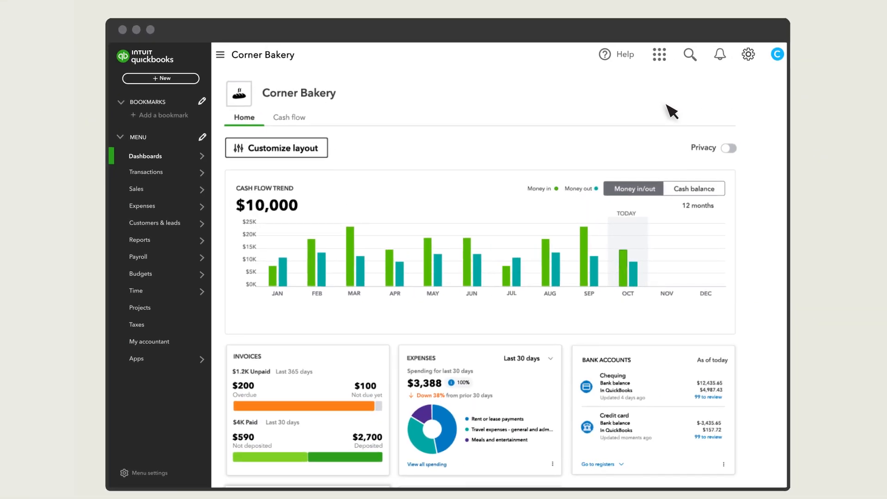
# Open Account and settings from the gear menu under Your Company
pyautogui.click(748, 54)
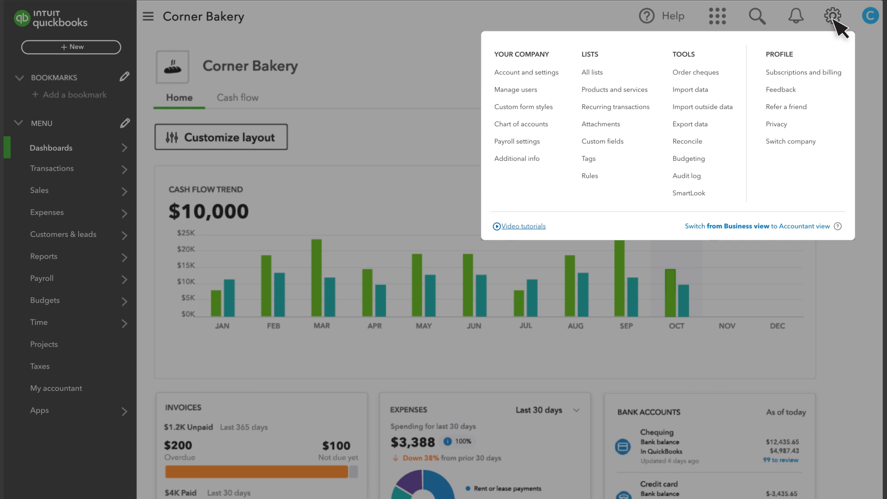
pyautogui.click(526, 72)
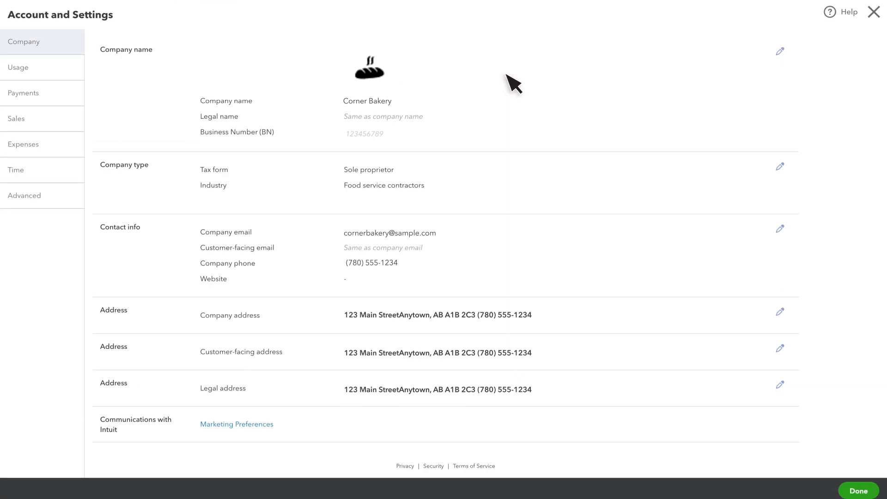
# In Expenses settings, enable custom transaction numbers for purchase orders, save, and finish
pyautogui.click(23, 144)
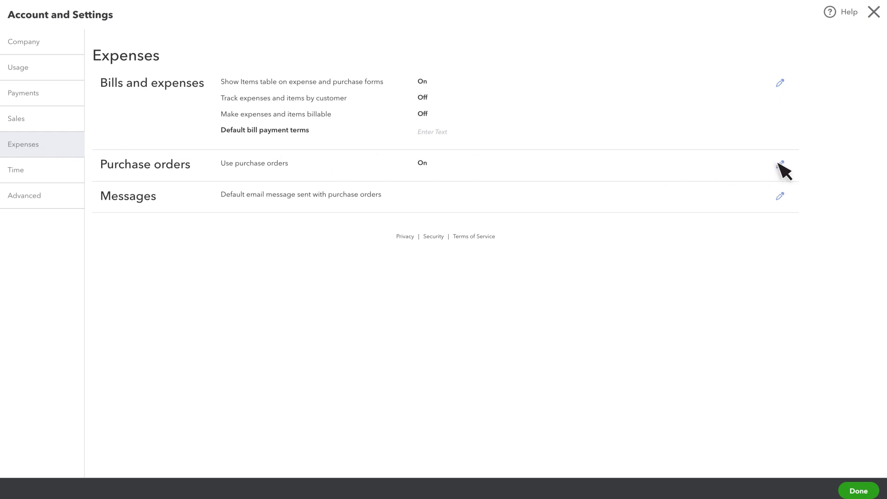
pyautogui.click(780, 165)
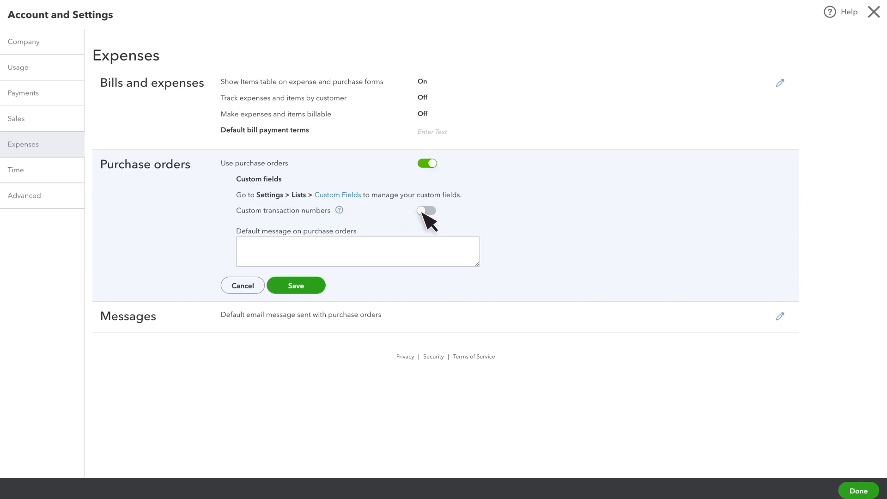
pyautogui.click(426, 211)
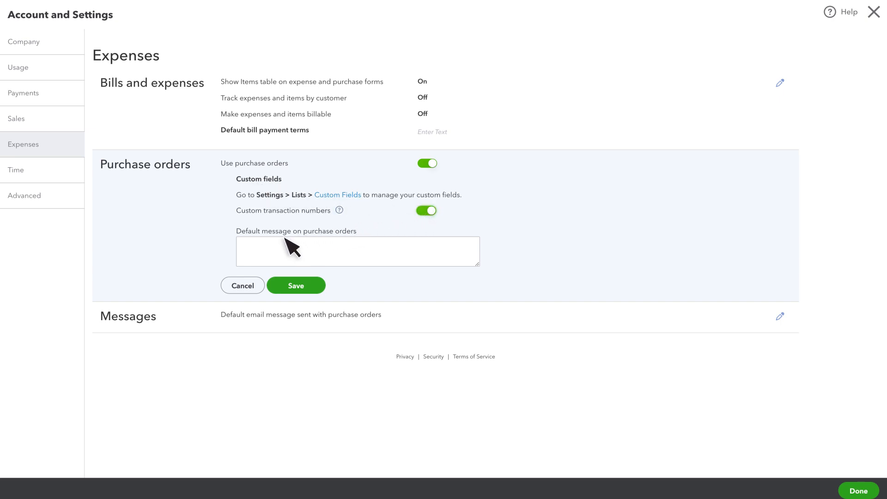
pyautogui.moveTo(267, 250)
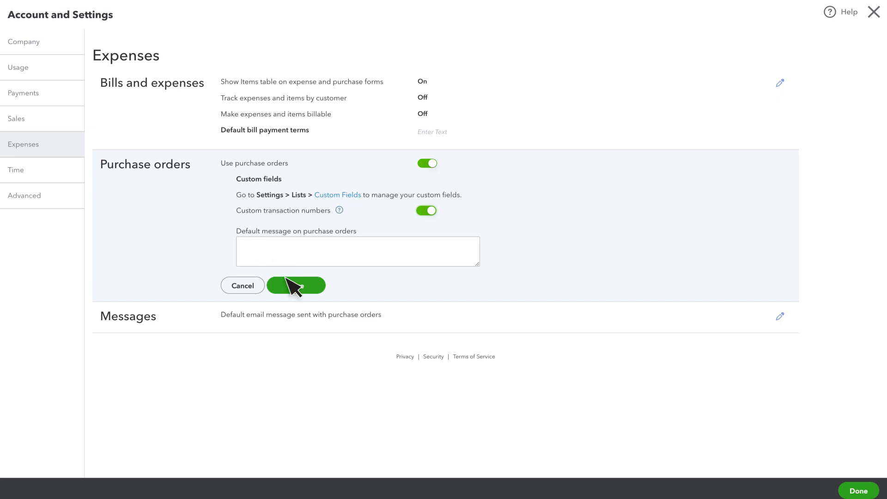
pyautogui.click(295, 285)
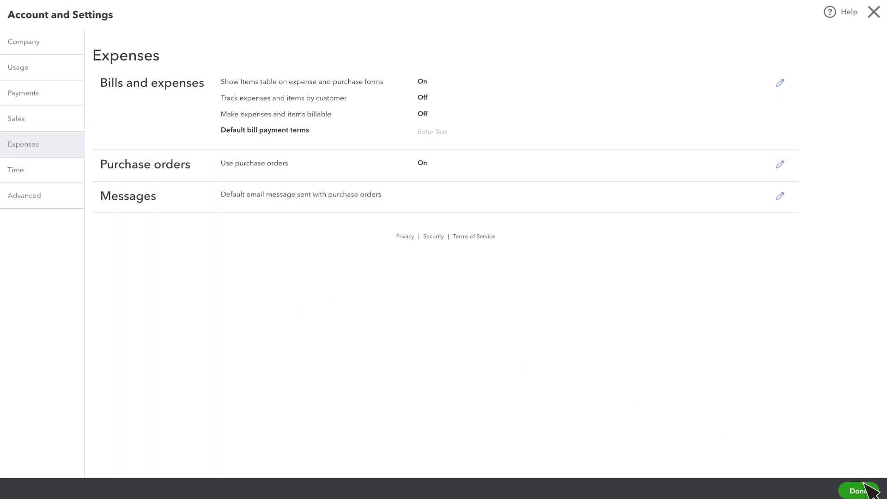
pyautogui.click(857, 490)
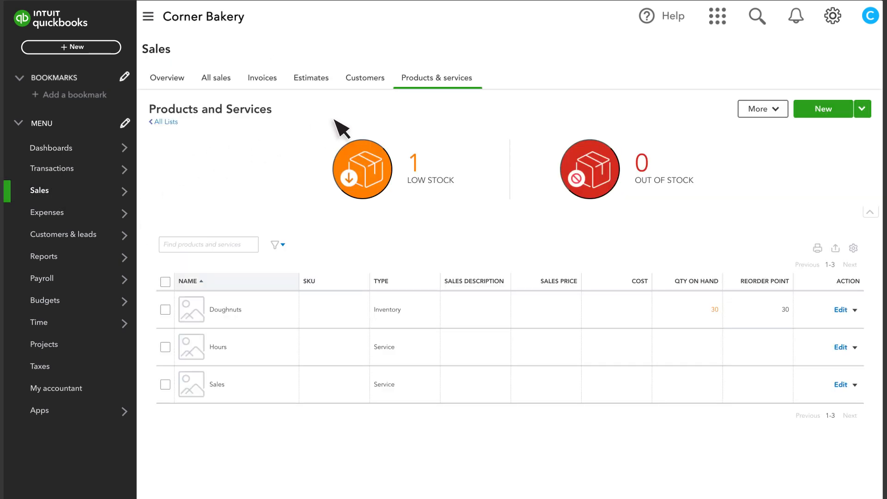
pyautogui.moveTo(441, 195)
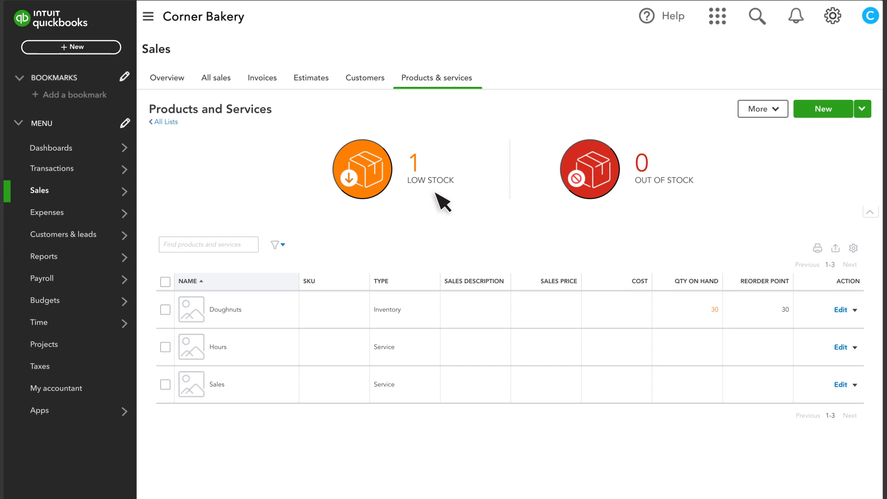
pyautogui.moveTo(655, 202)
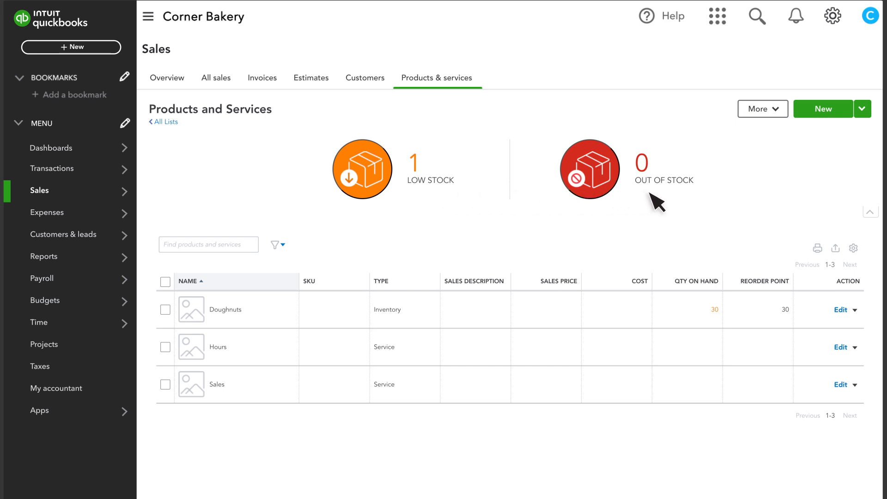
pyautogui.moveTo(554, 226)
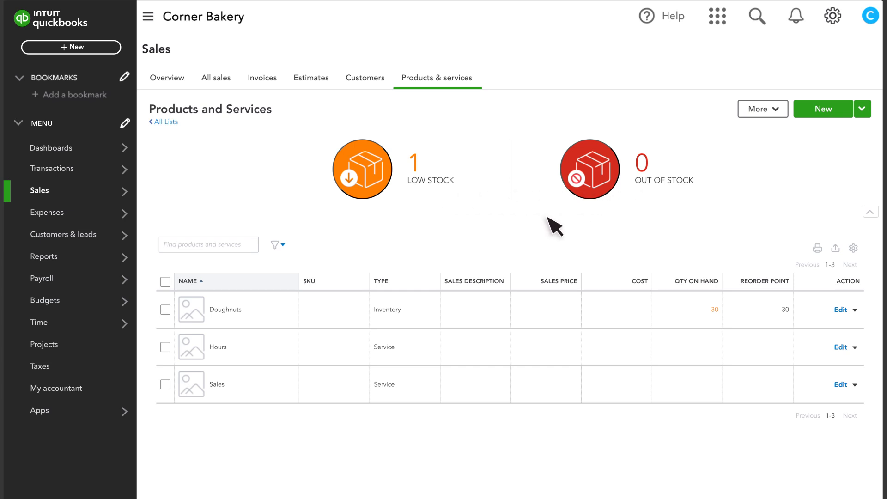
# Reorder the Doughnuts item through Batch actions, creating purchase order 1001 for Restaurant
pyautogui.click(164, 309)
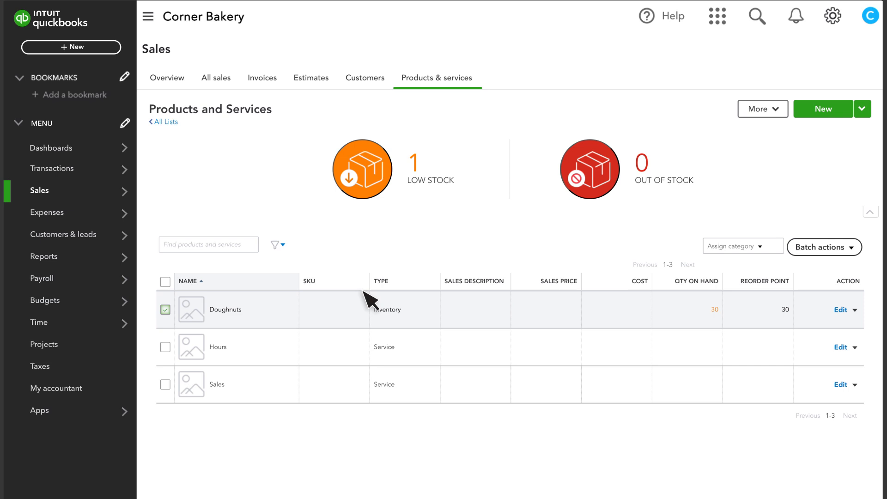
pyautogui.click(821, 246)
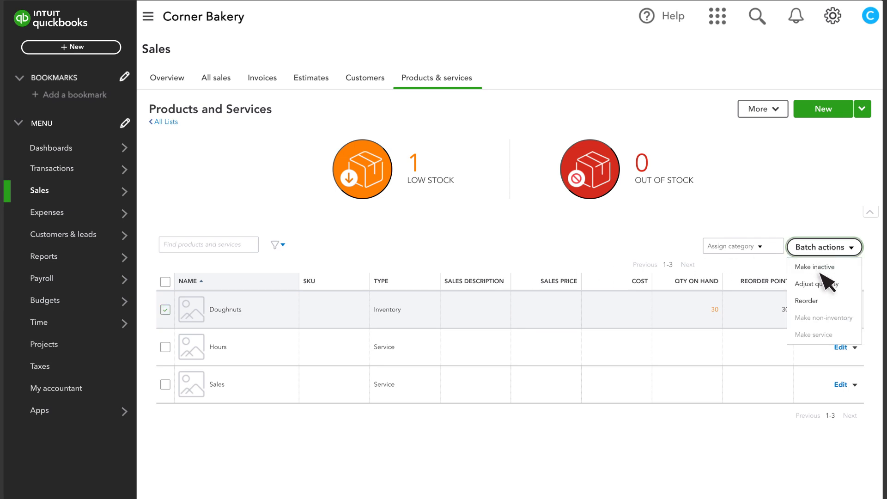
pyautogui.click(804, 300)
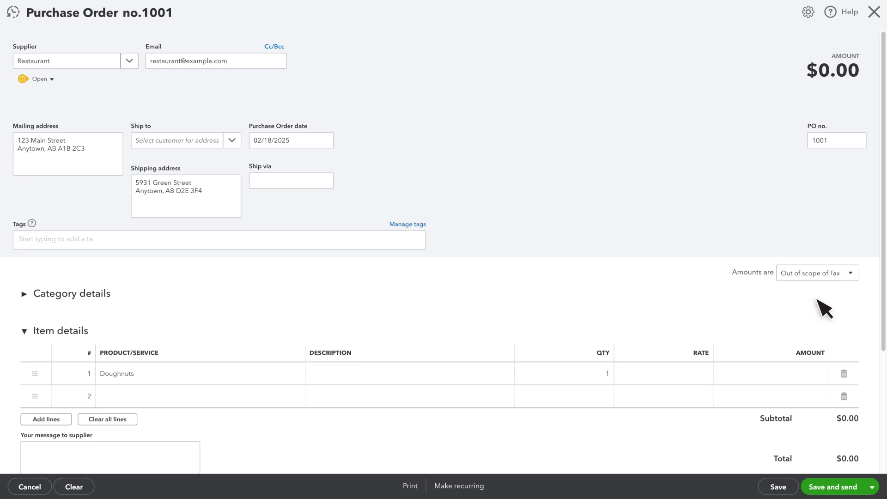
pyautogui.moveTo(748, 285)
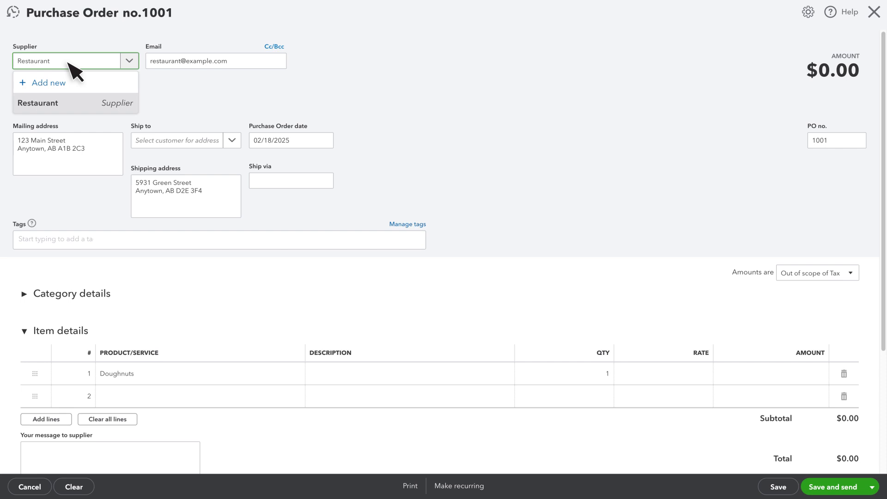
pyautogui.click(38, 103)
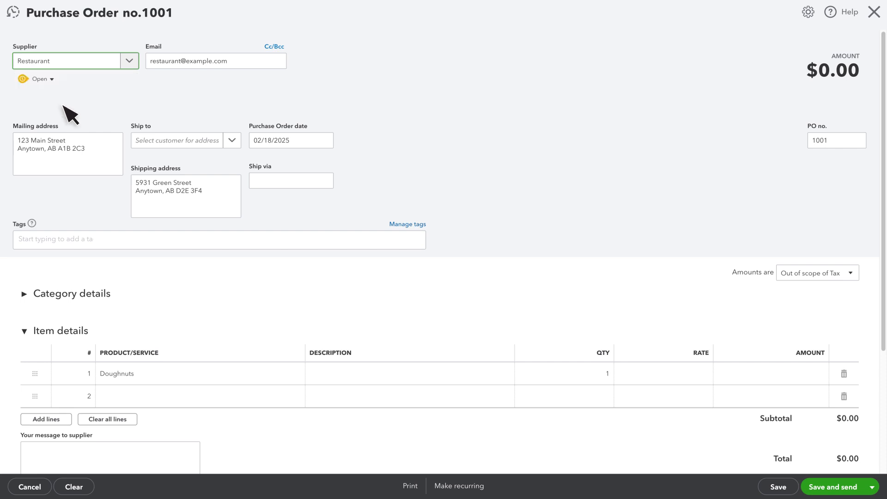
pyautogui.moveTo(179, 209)
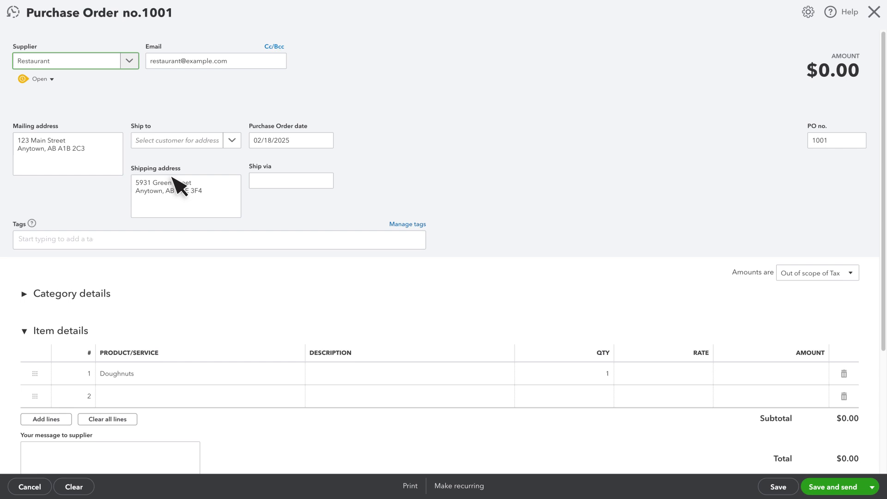
pyautogui.moveTo(180, 149)
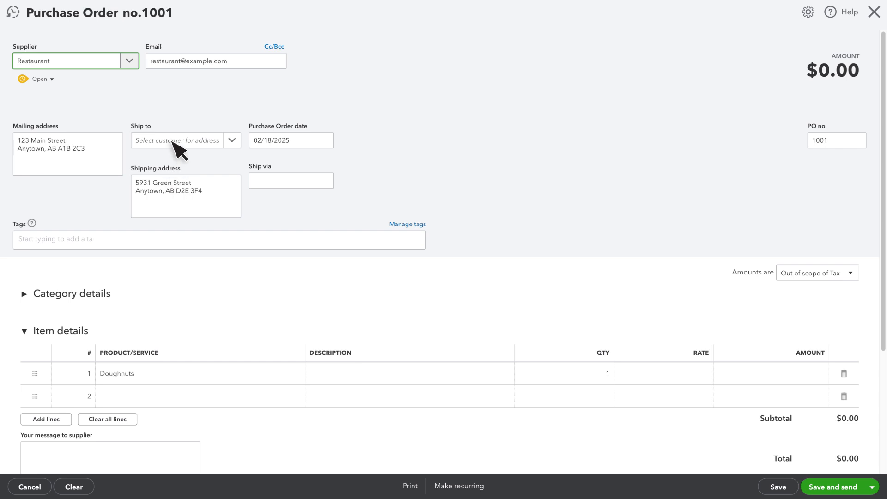
pyautogui.moveTo(234, 174)
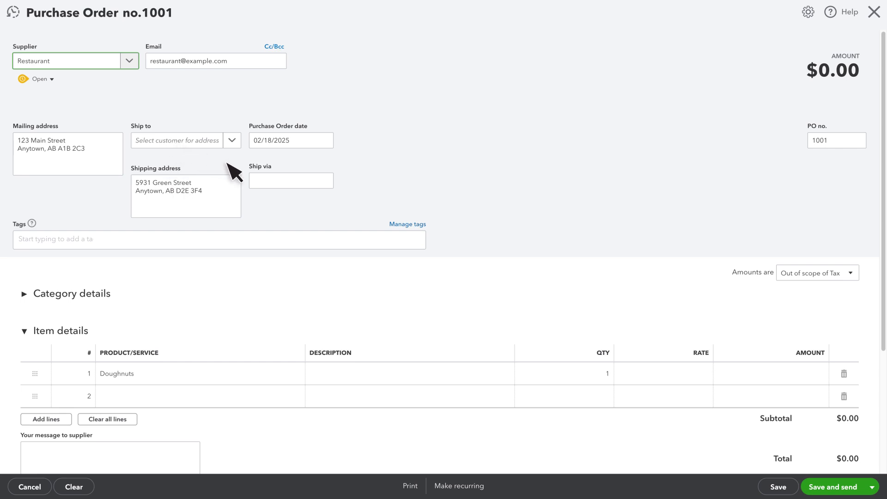
pyautogui.moveTo(273, 186)
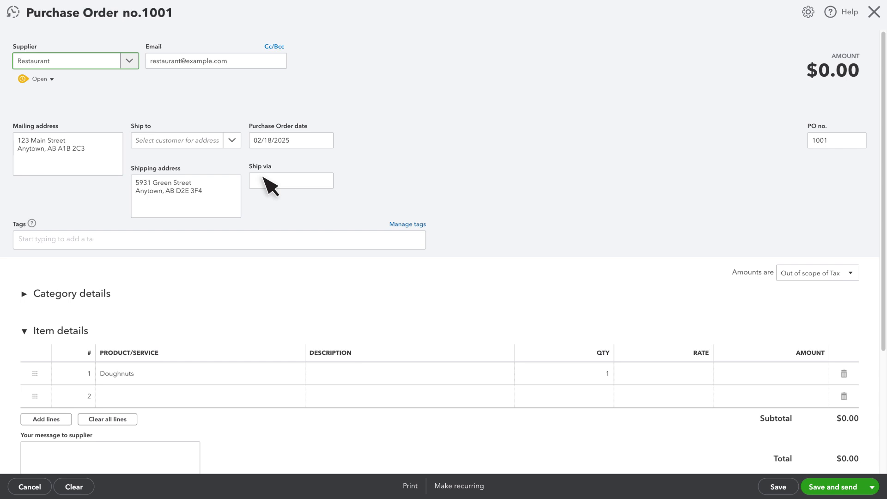
pyautogui.moveTo(61, 339)
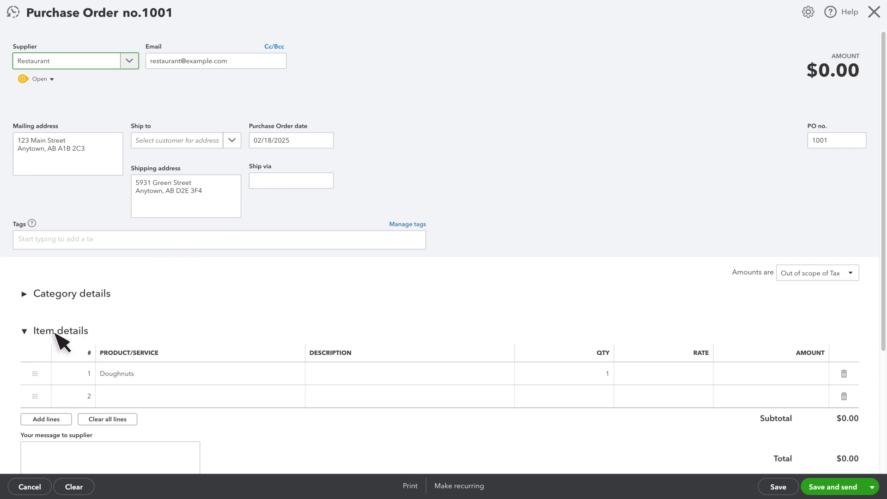
pyautogui.moveTo(57, 345)
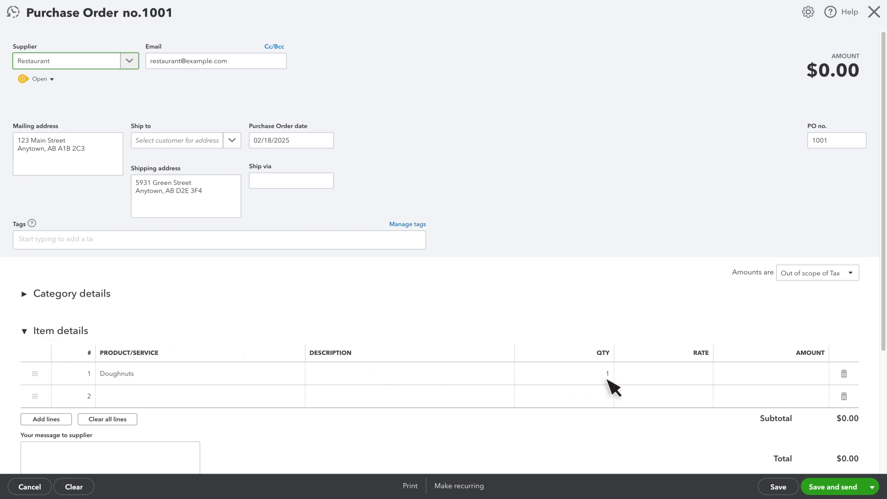
# Set the Doughnuts line to quantity 50 at rate 20, leaving the second line blank
pyautogui.write('50')
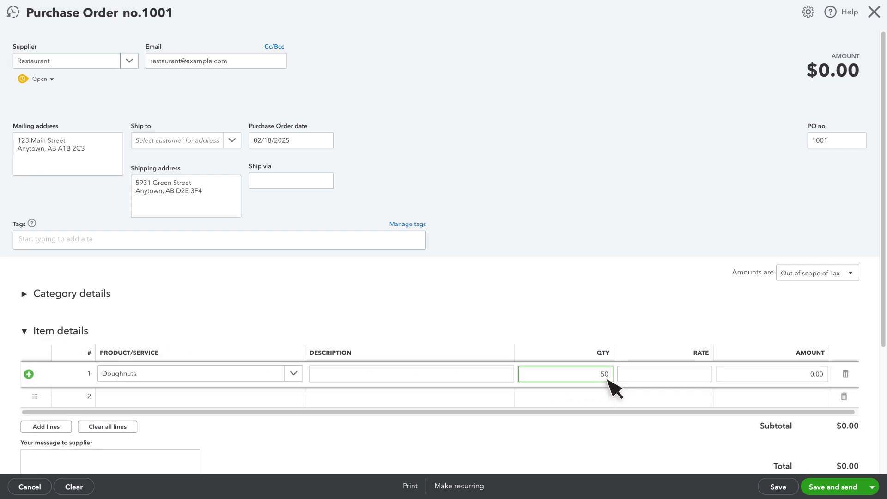
pyautogui.moveTo(608, 368)
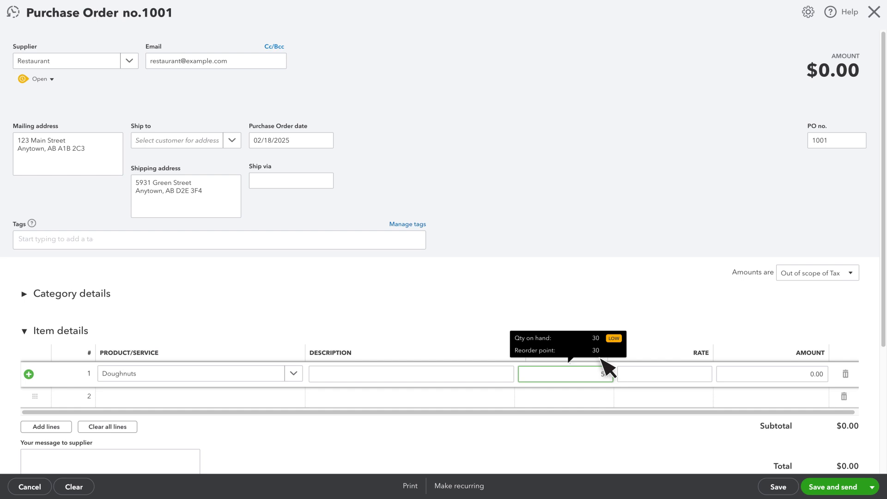
pyautogui.write('50')
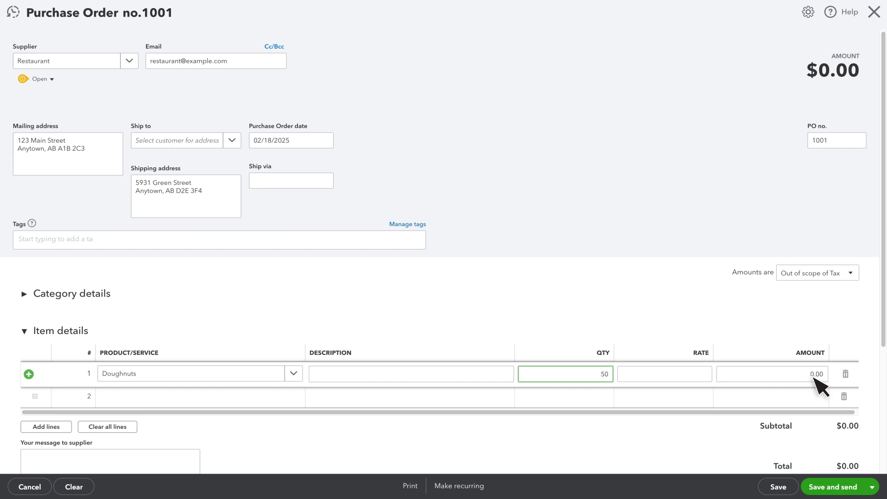
pyautogui.write('20')
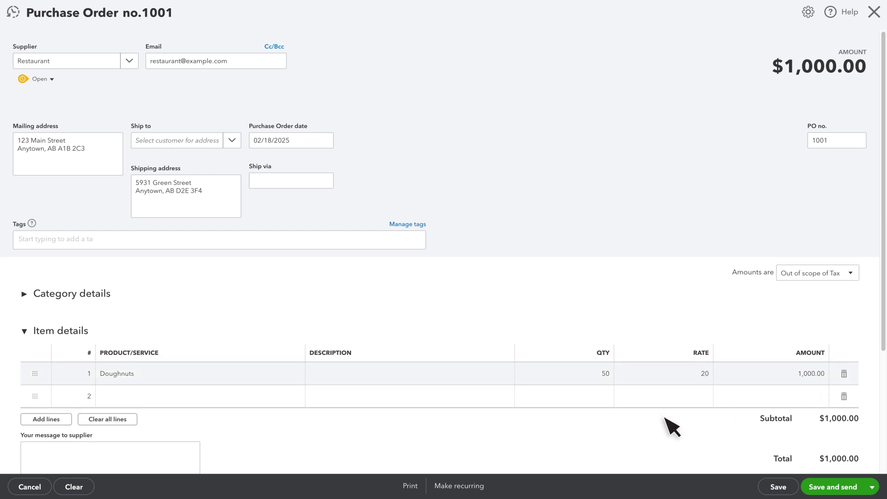
pyautogui.moveTo(375, 412)
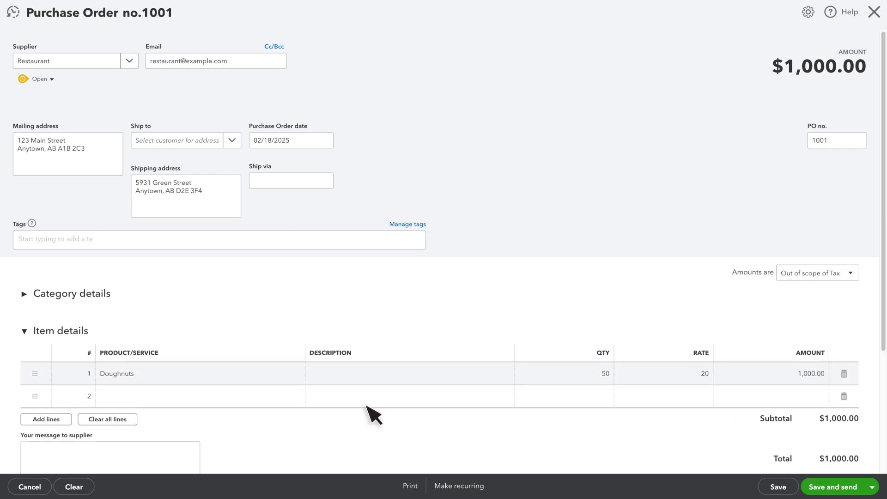
pyautogui.click(192, 396)
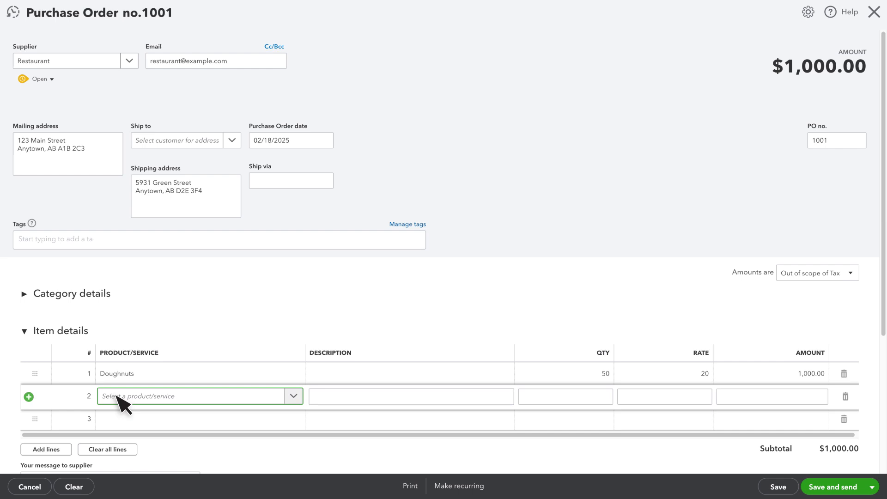
pyautogui.click(198, 396)
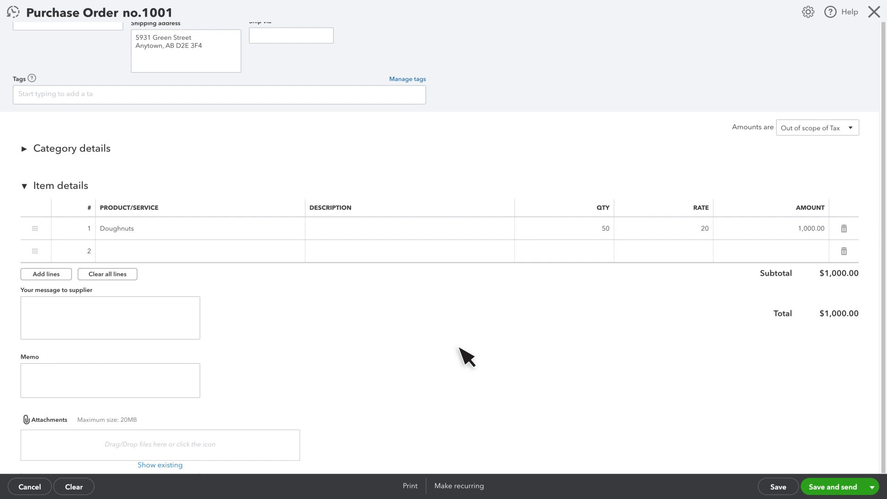
pyautogui.moveTo(62, 309)
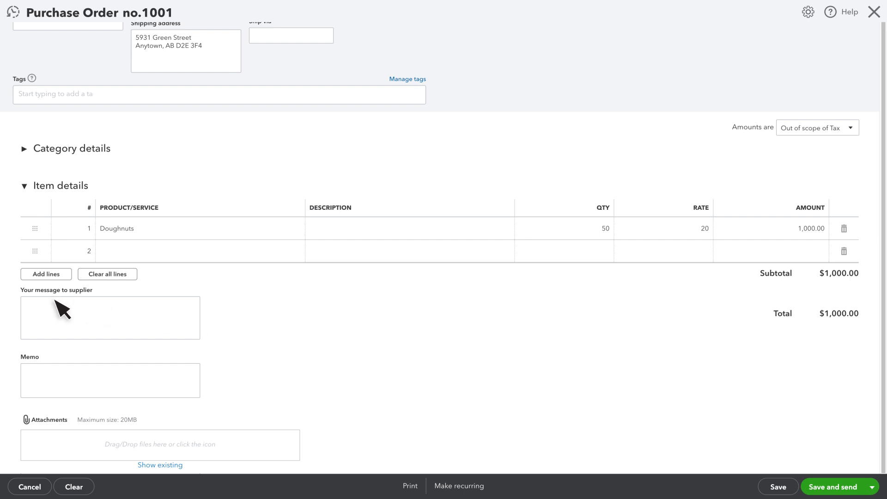
pyautogui.moveTo(51, 432)
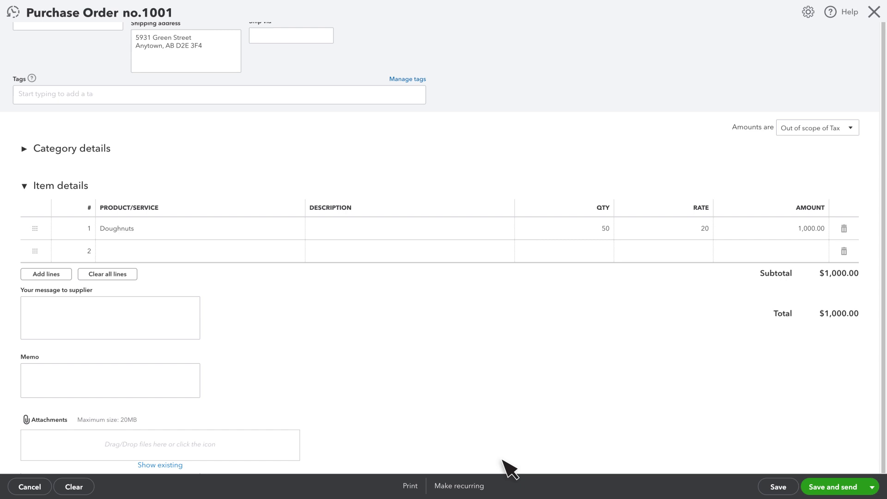
# Save and email purchase order 1001 to Restaurant, then close it
pyautogui.click(832, 486)
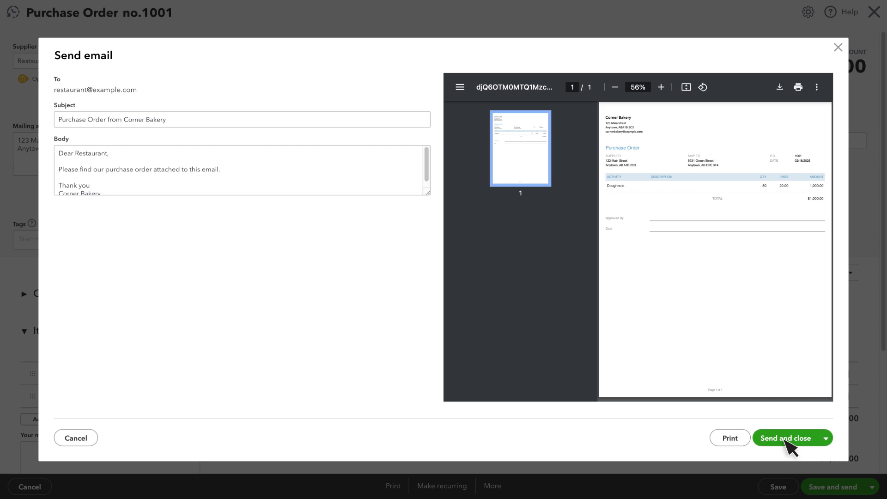
pyautogui.click(786, 438)
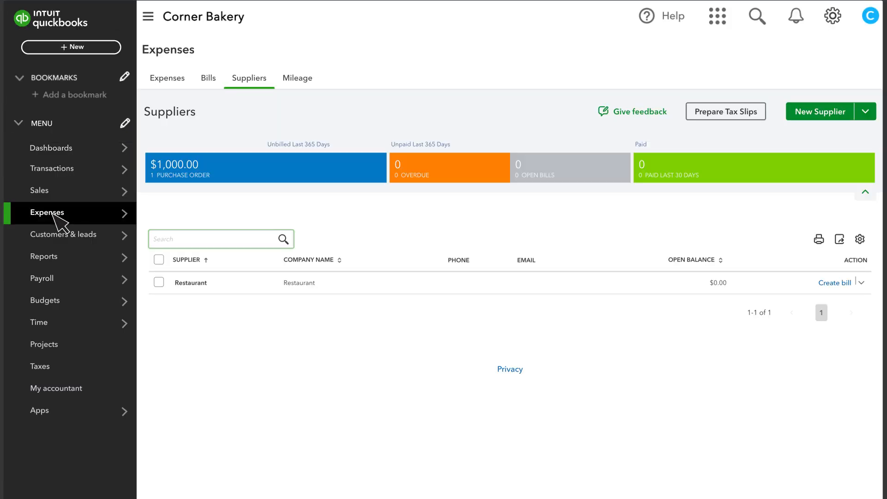
# Open the Restaurant supplier from the Suppliers list
pyautogui.click(190, 283)
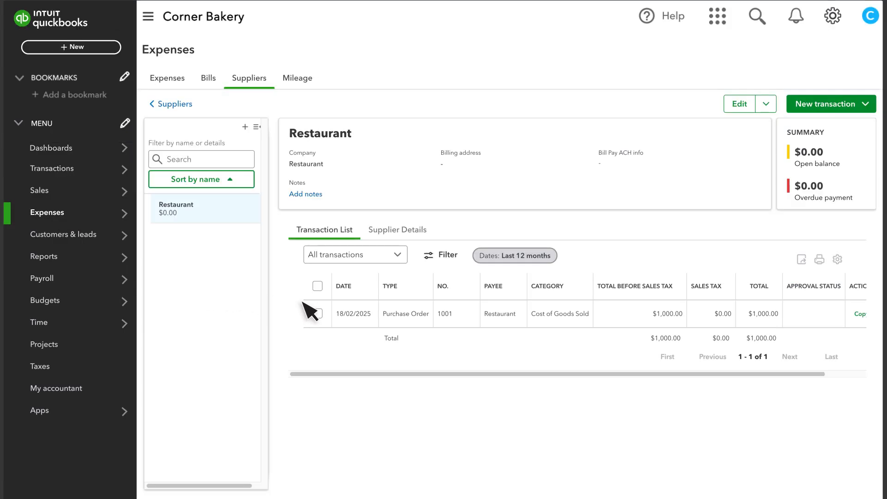
pyautogui.moveTo(416, 325)
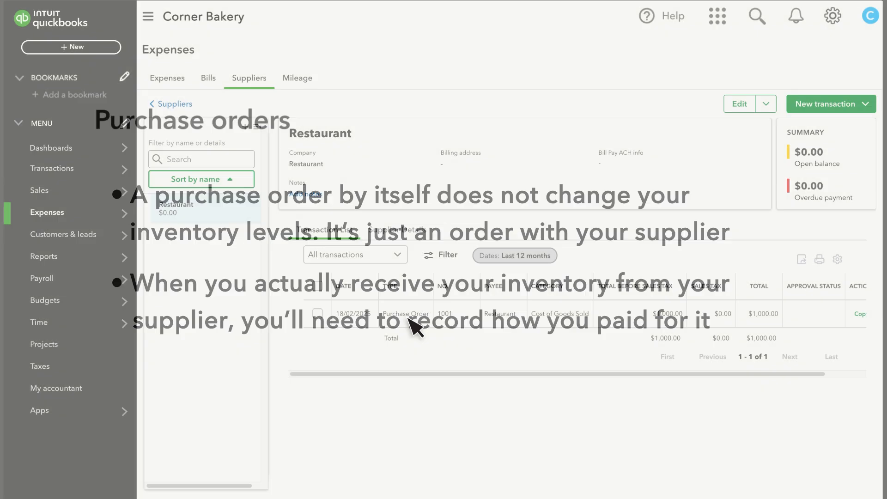
# Open the + New menu of transaction types
pyautogui.click(70, 47)
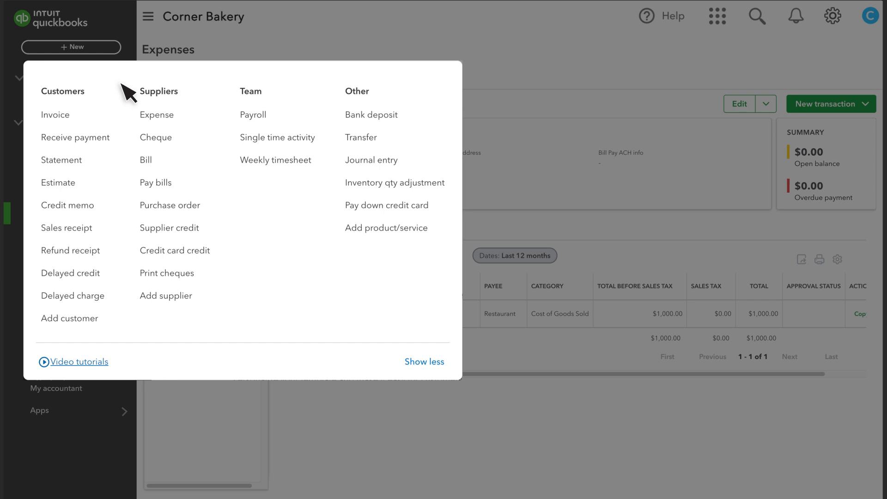
pyautogui.moveTo(164, 138)
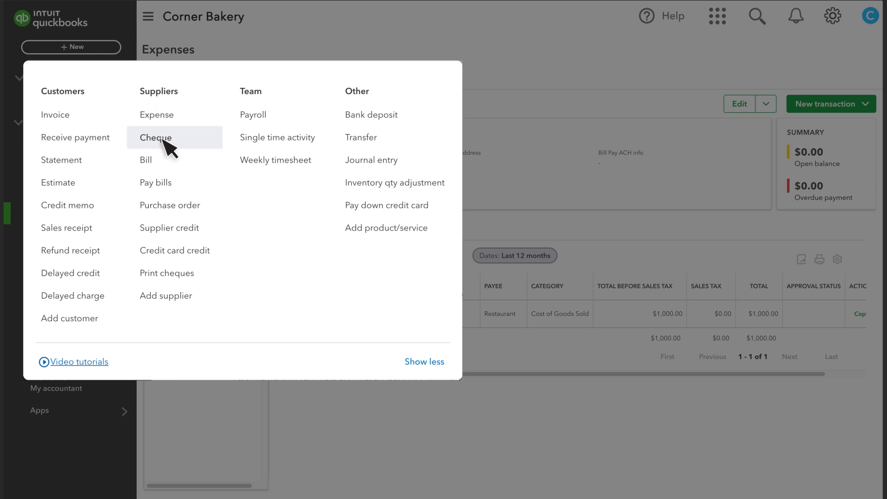
pyautogui.moveTo(149, 160)
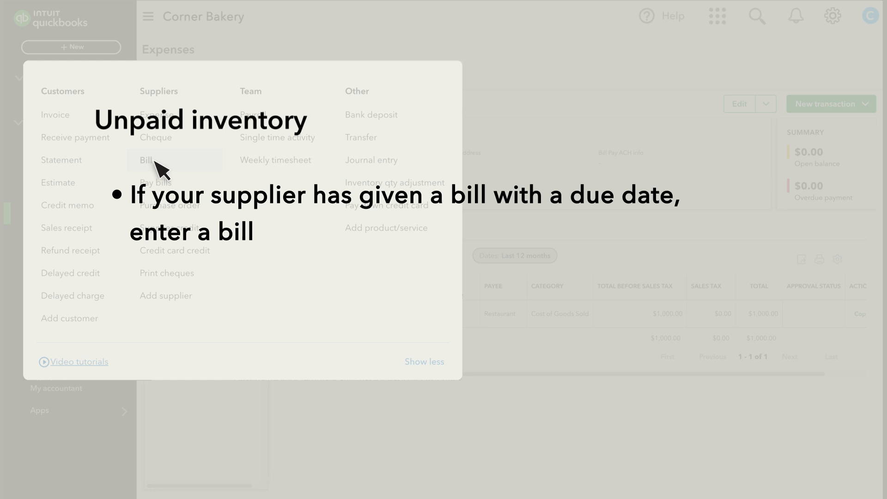
# Create a bill for supplier Restaurant and add purchase order 1001 to it
pyautogui.click(146, 157)
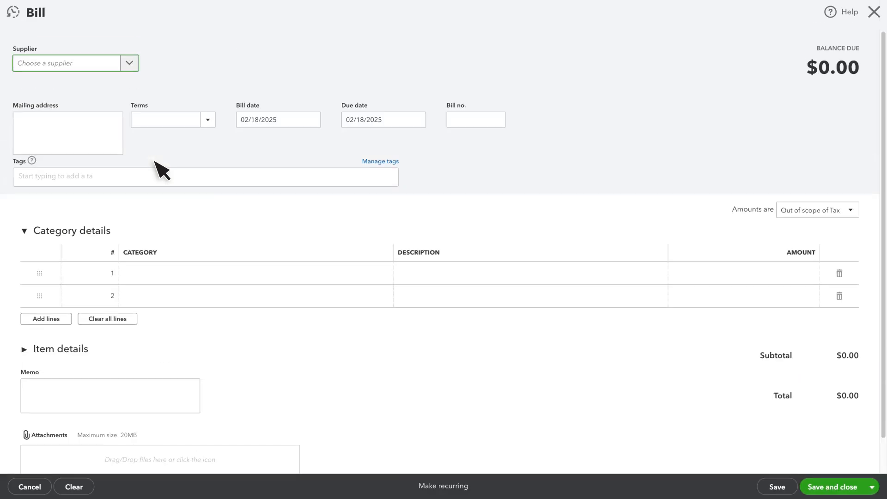
pyautogui.click(66, 63)
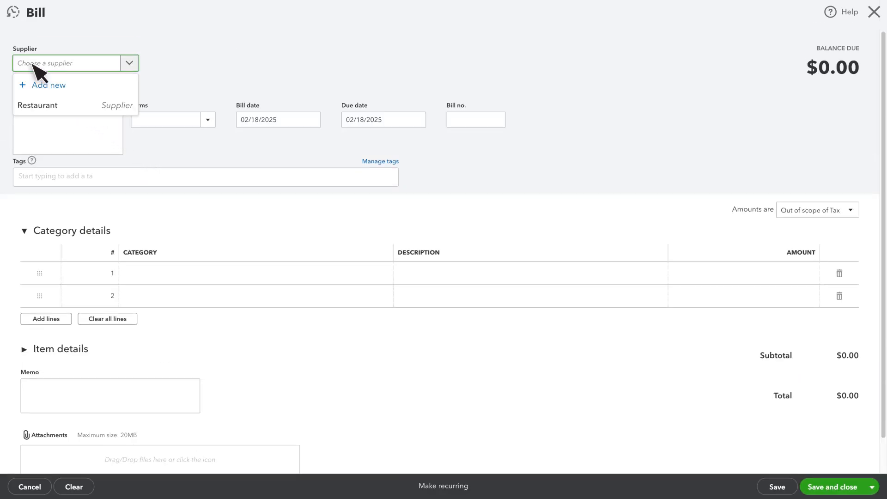
pyautogui.click(38, 105)
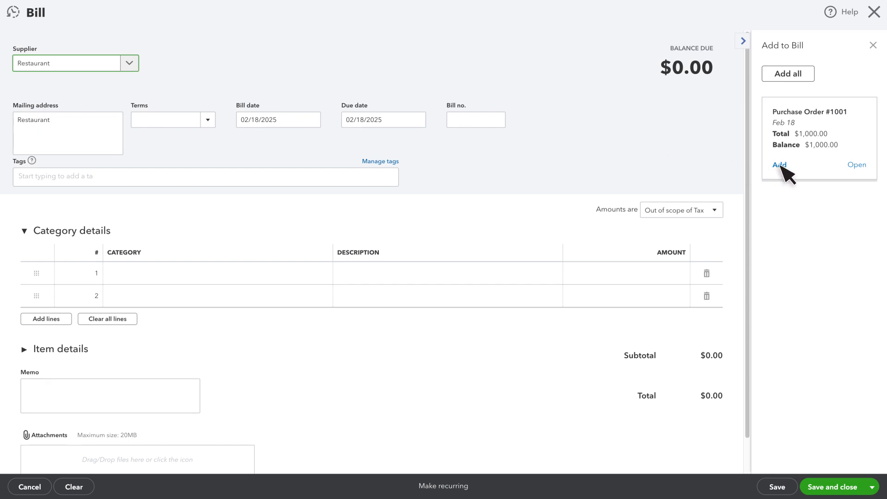
pyautogui.click(778, 164)
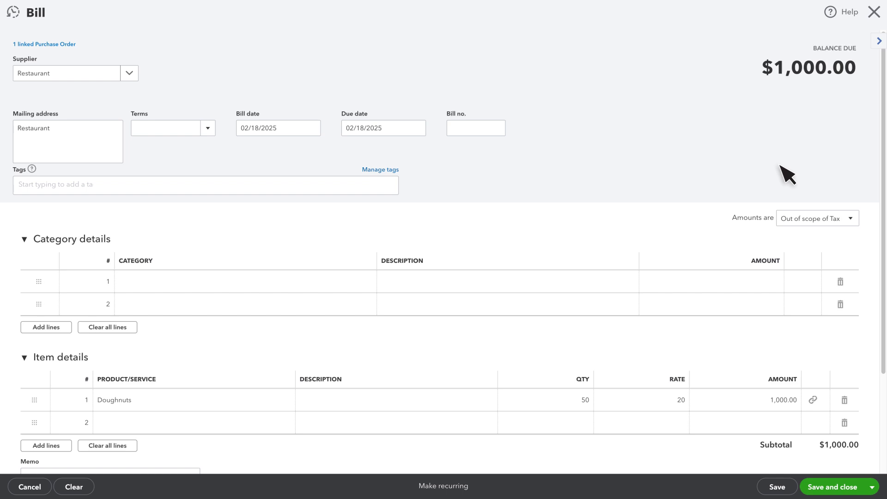
pyautogui.moveTo(794, 417)
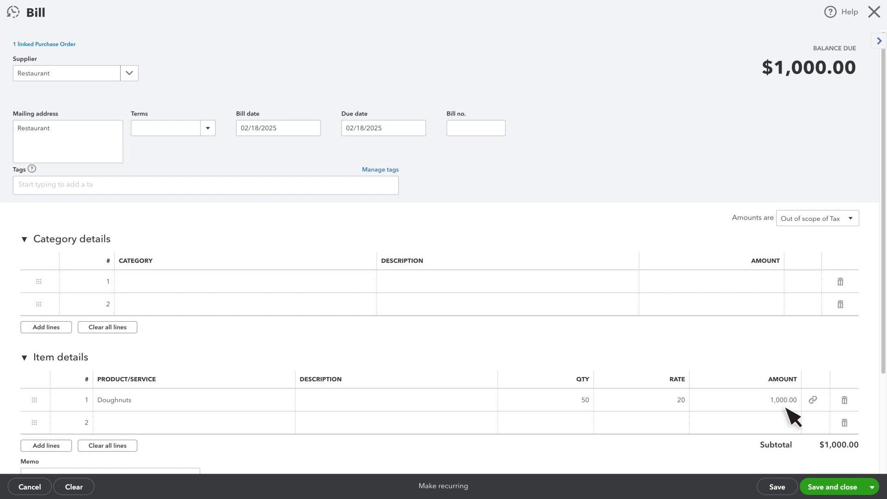
pyautogui.moveTo(798, 433)
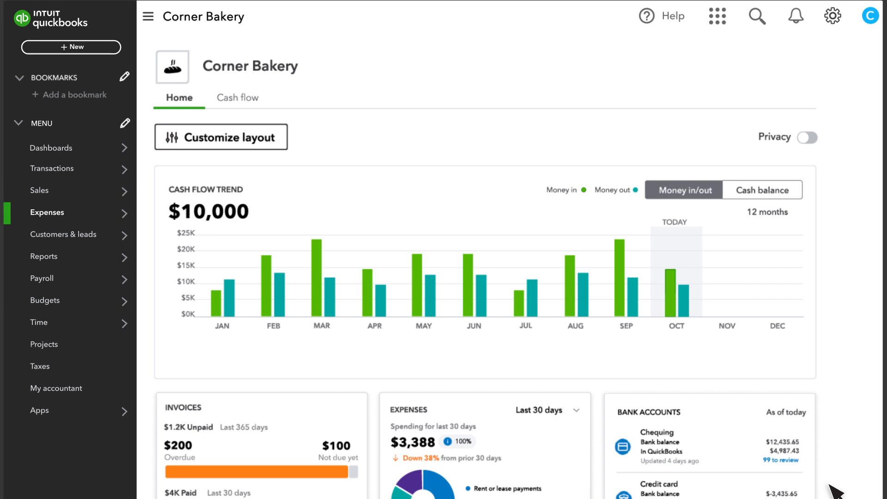
# Go to Products & services and open the Doughnuts action menu, showing 80 on hand
pyautogui.click(38, 191)
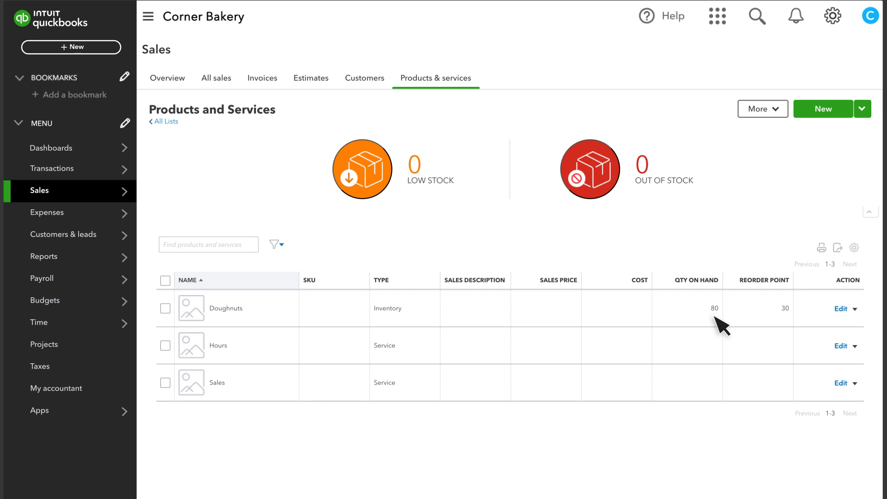
pyautogui.click(857, 308)
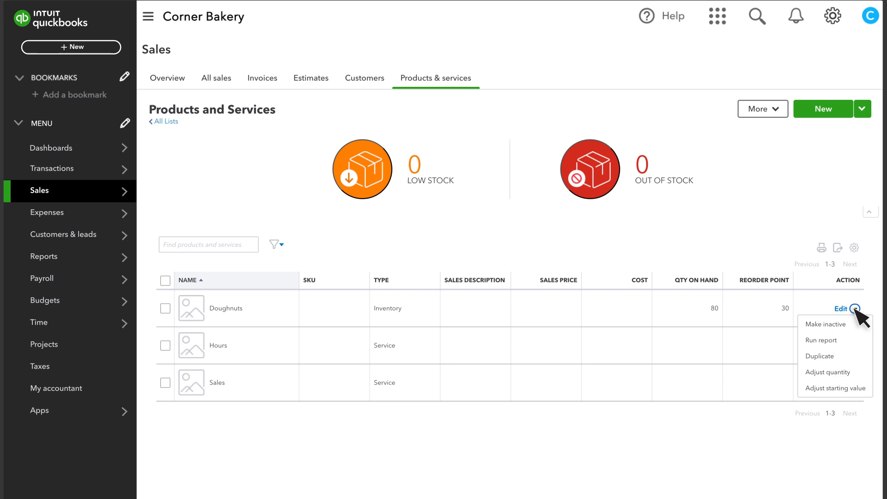
# Adjust Doughnuts' new quantity to 70 and review the inventory adjustment account choices
pyautogui.click(828, 372)
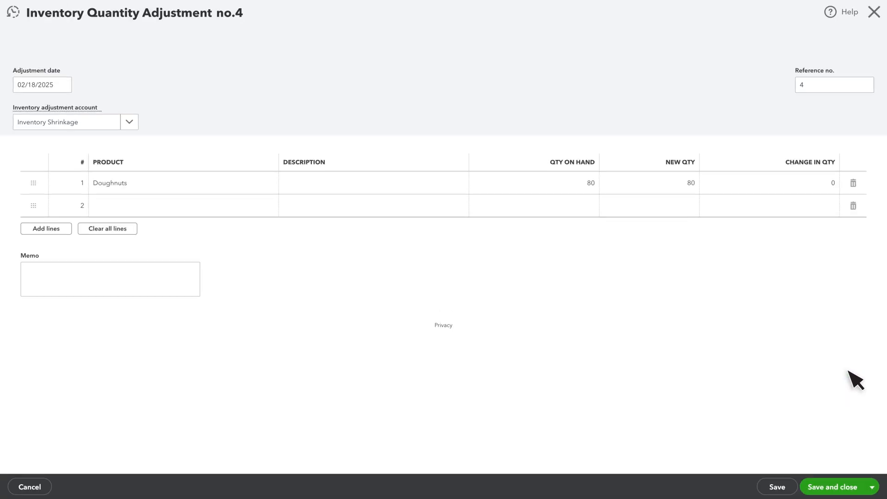
pyautogui.moveTo(119, 202)
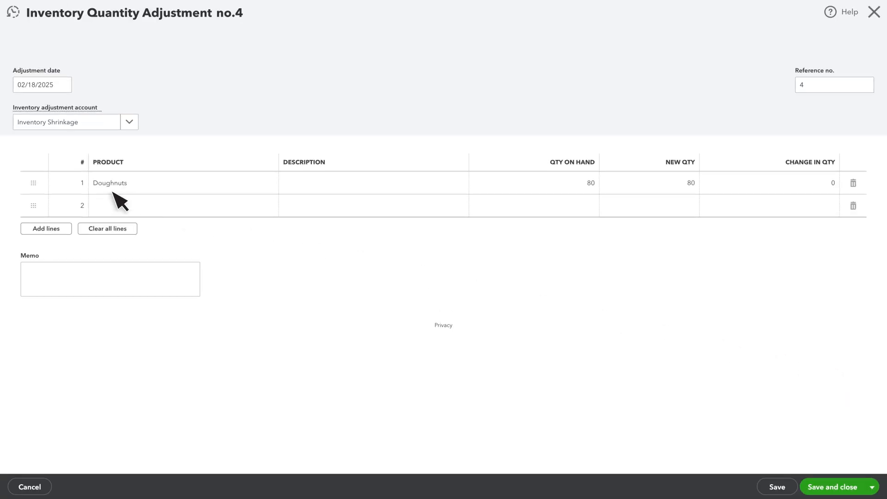
pyautogui.moveTo(602, 198)
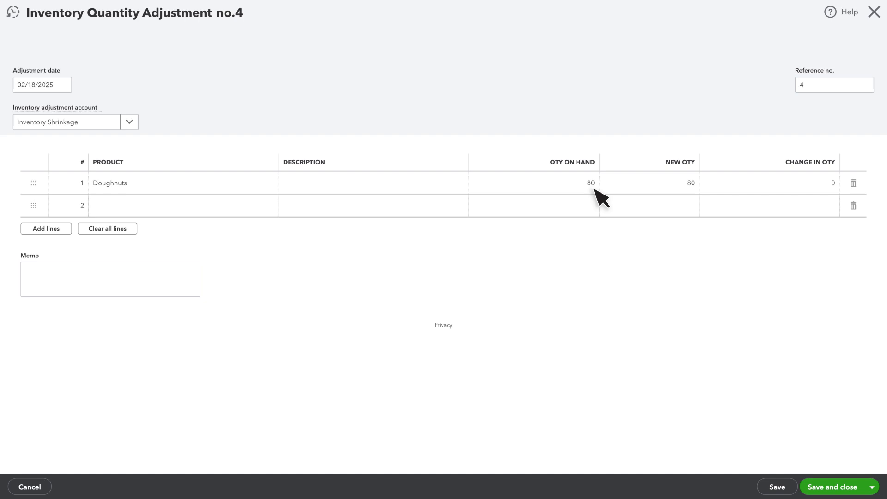
pyautogui.moveTo(670, 198)
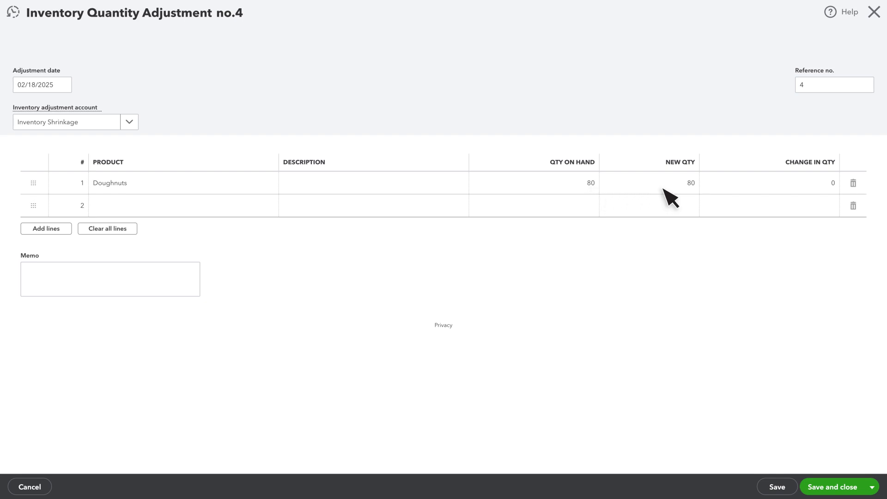
pyautogui.write('70')
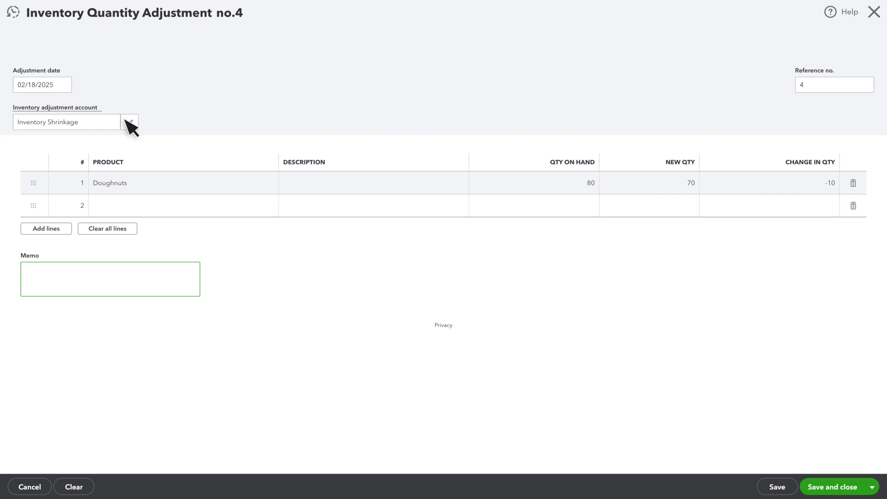
pyautogui.click(129, 121)
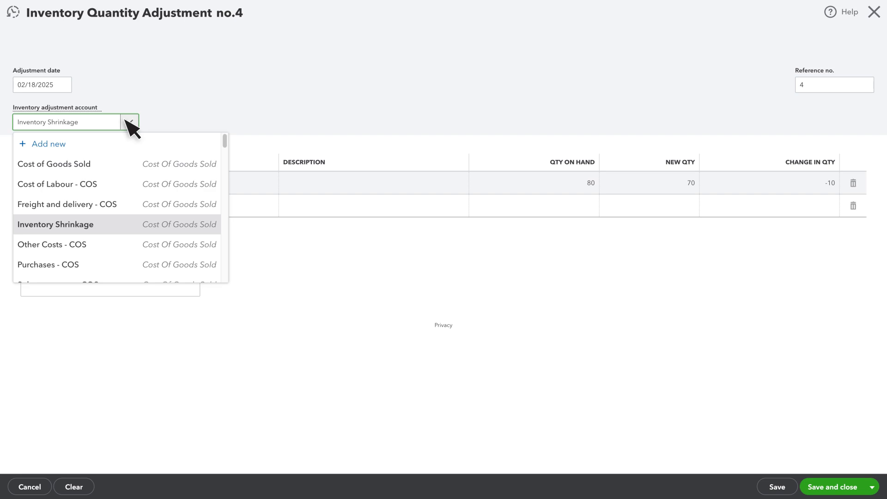